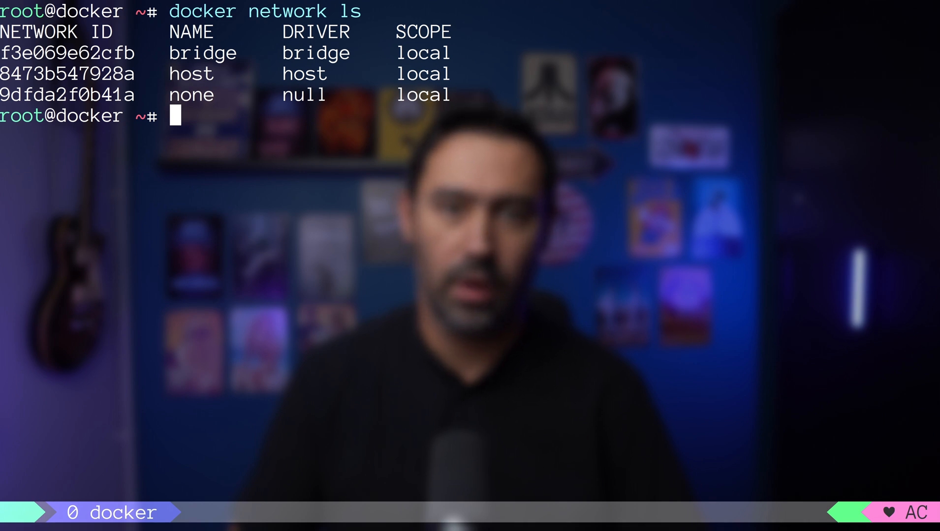
Show host routes, the docker0 bridge via brctl, and the default bridge network's IPAM config.
{"action": "type", "text": "ip r"}
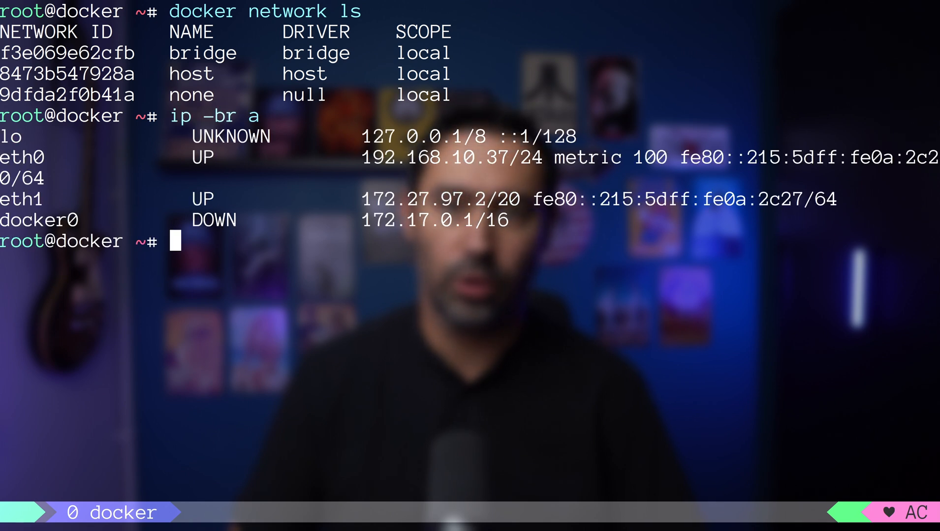
{"action": "type", "text": "brctl show"}
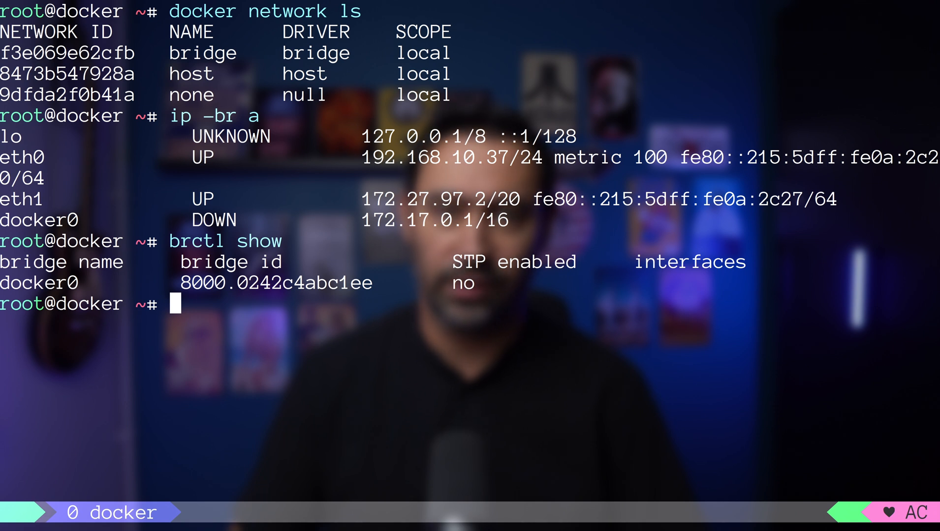
{"action": "type", "text": "docker network inspect bridge | jq '.[].IPAM'"}
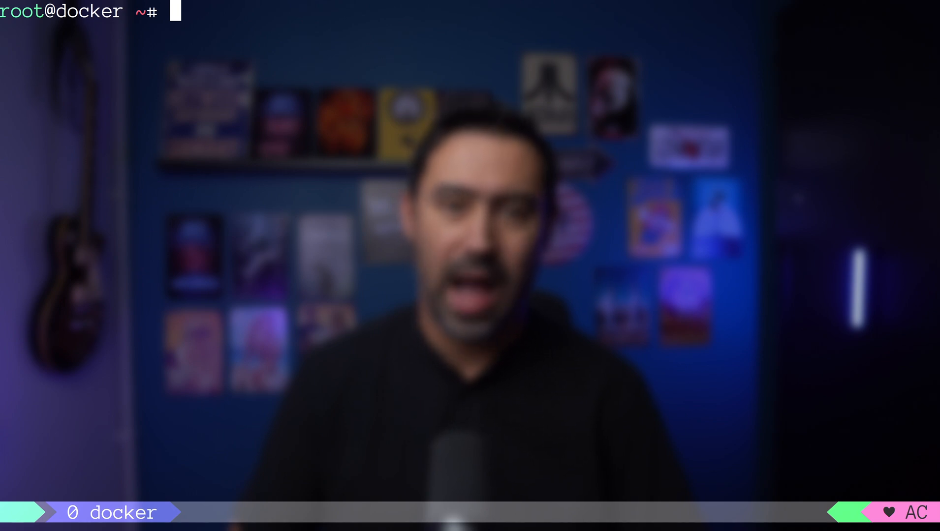
Start an alpine container, check docker0's attached veth with brctl show, and attach to alpine1.
{"action": "type", "text": "docker run -dit --name alpine5 --network mynet2 alpine ash"}
{"action": "type", "text": "ip -br a"}
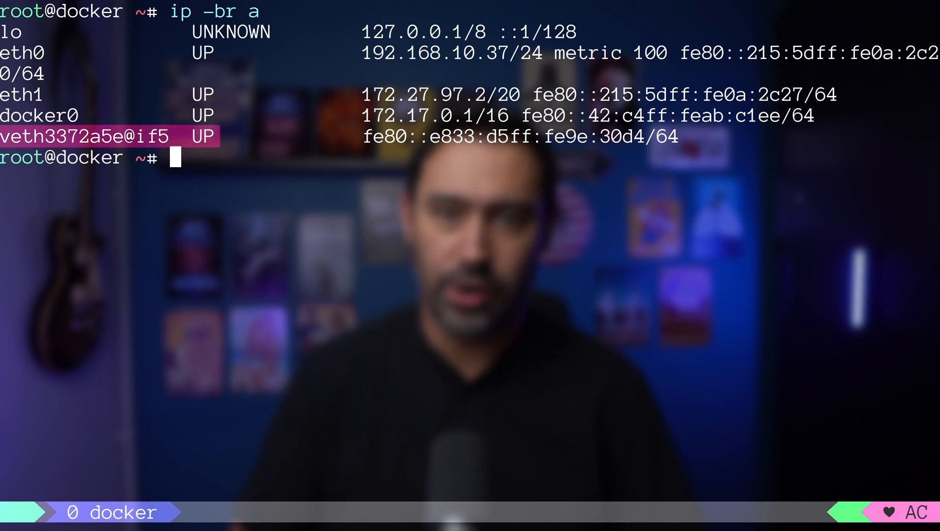
{"action": "type", "text": "brctl show"}
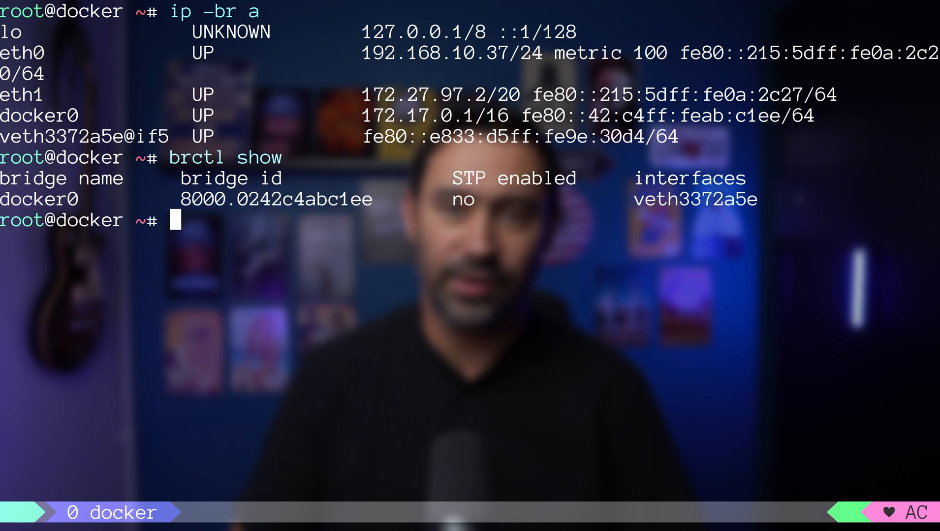
{"action": "type", "text": "docker attach alpine1"}
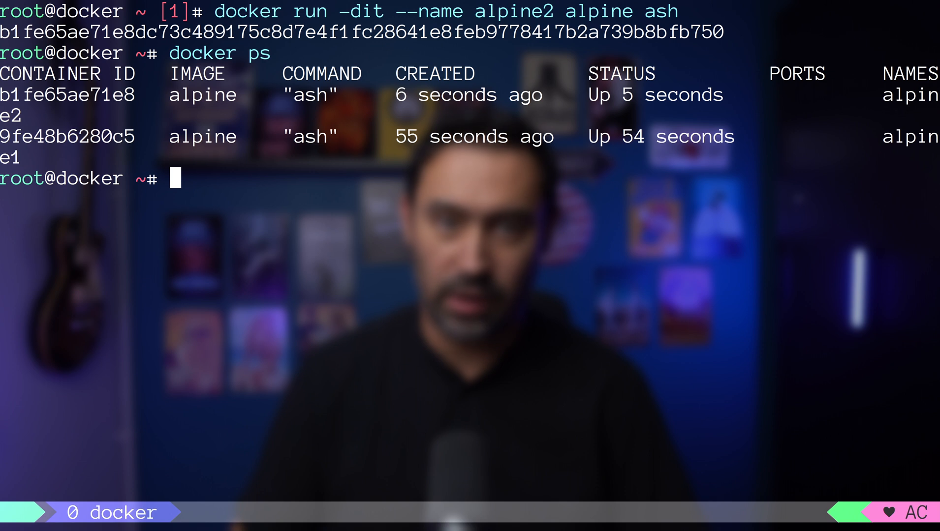
List host interfaces and docker0's two veth ports, then attach to alpine1 in a pane.
{"action": "type", "text": "ip -br a"}
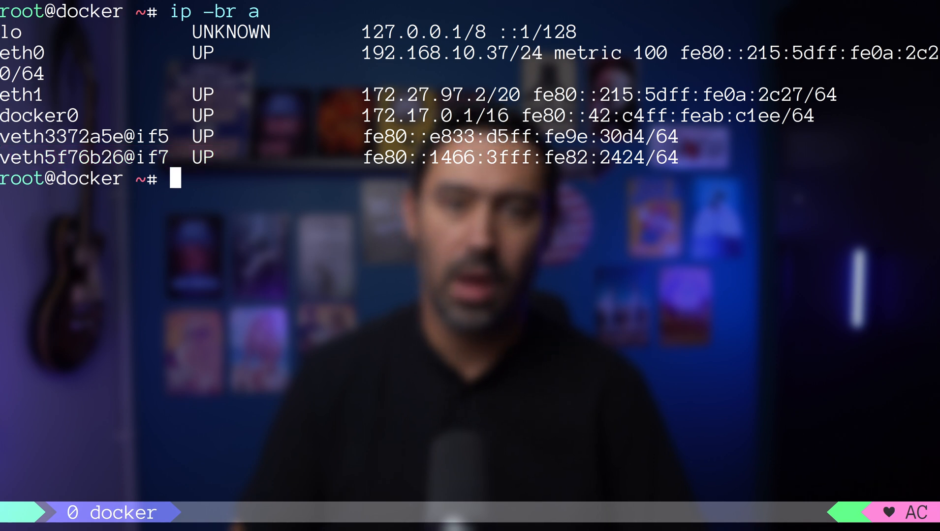
{"action": "type", "text": "brctl show"}
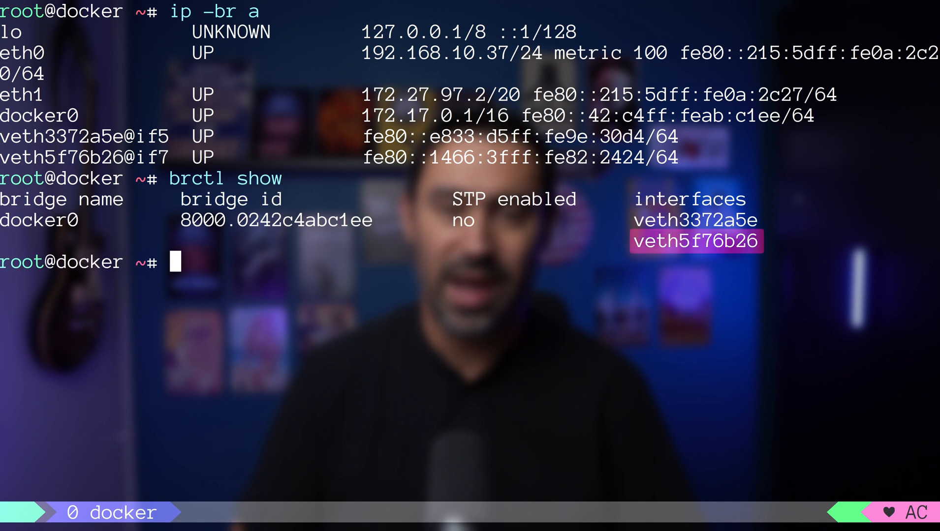
{"action": "type", "text": "docker attach alpine1"}
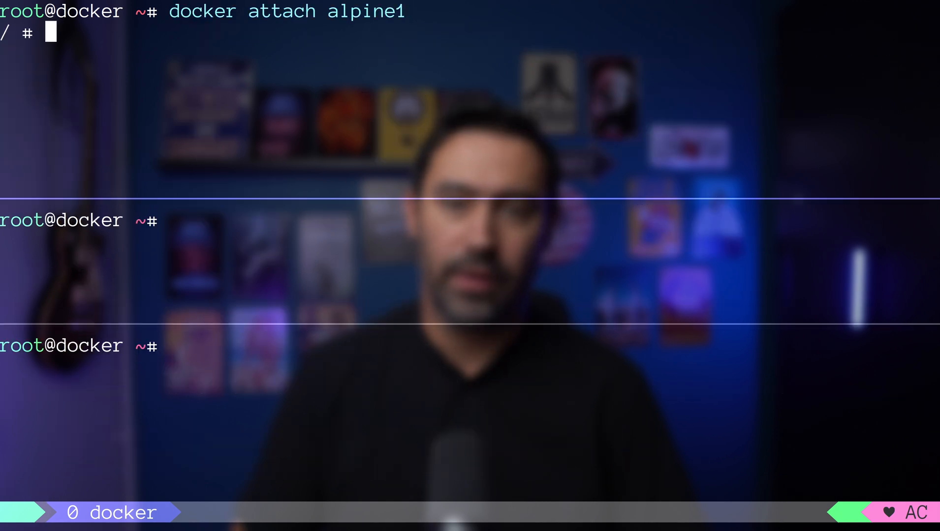
Show eth0 in alpine1 (172.17.0.2) and alpine2 (172.17.0.3), matching eth0@if6 to veth3372a5e on the bridge.
{"action": "type", "text": "ip a s dev eth0"}
{"action": "left_click", "coordinate": [469, 221]}
{"action": "type", "text": "brc"}
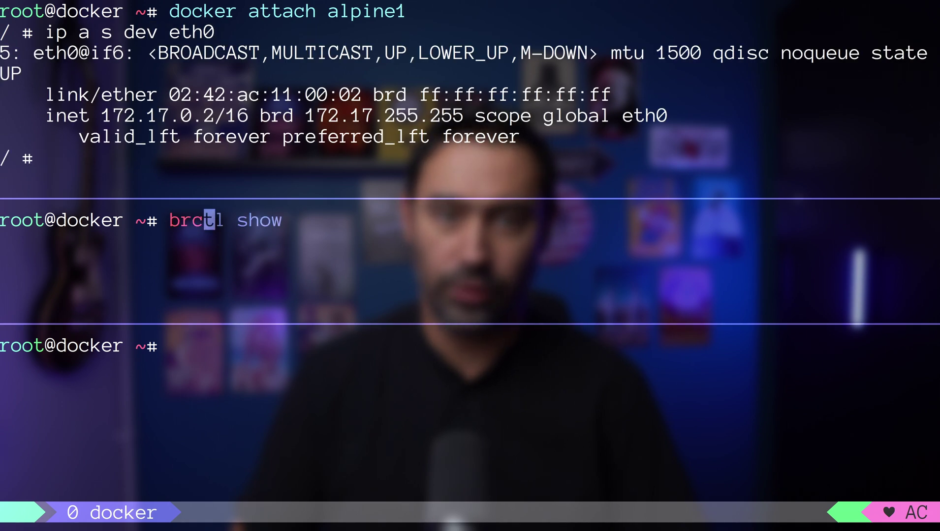
{"action": "type", "text": "docker attach alpine2"}
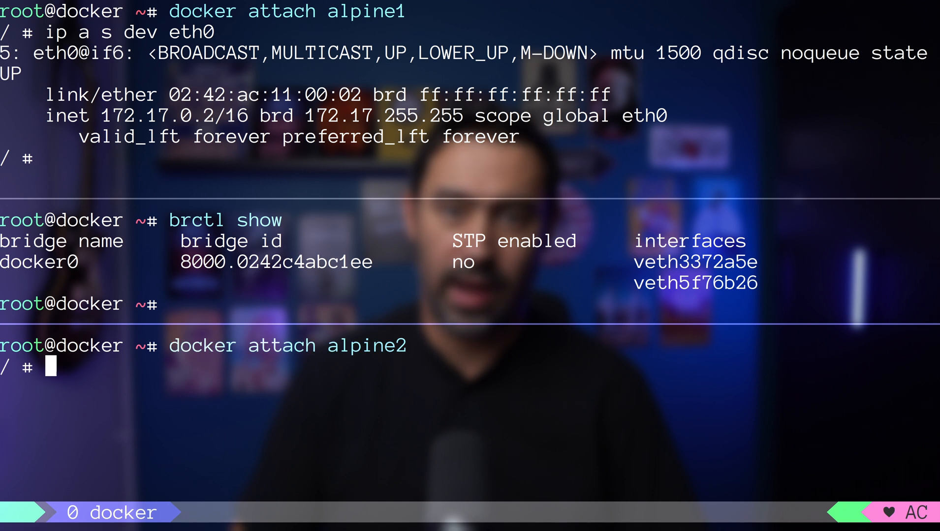
{"action": "type", "text": "ip a s dev eth0"}
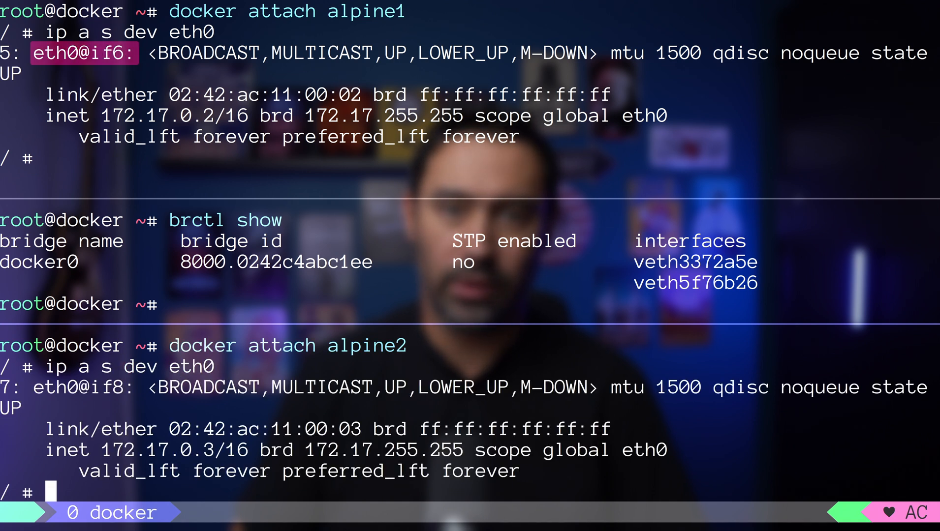
{"action": "double_click", "coordinate": [699, 263]}
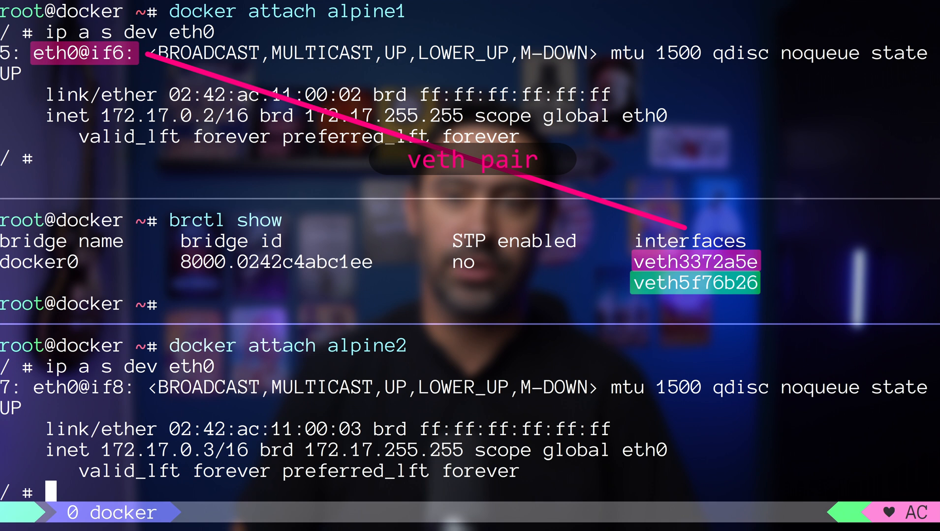
{"action": "double_click", "coordinate": [82, 389]}
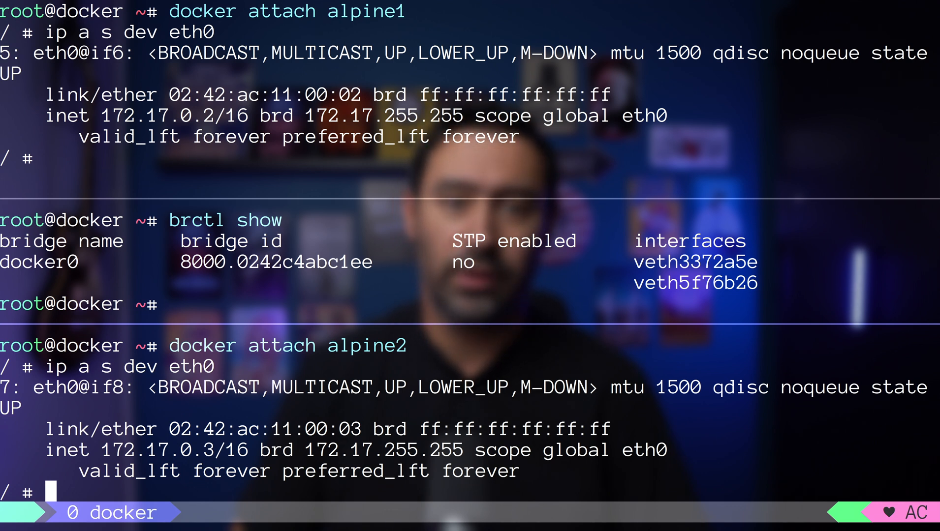
Run tcpdump while pinging 172.17.0.3 from alpine1, then stop the ping.
{"action": "type", "text": "tcpdump -v -ni eth1 proto 112"}
{"action": "left_click", "coordinate": [235, 303]}
{"action": "type", "text": "tcpdump -ni docker0"}
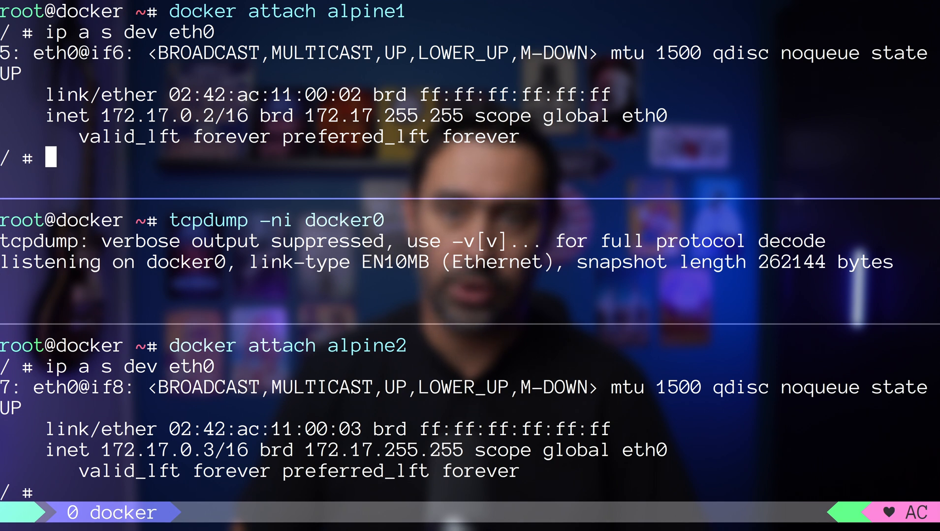
{"action": "type", "text": "ping 172.17.0.3"}
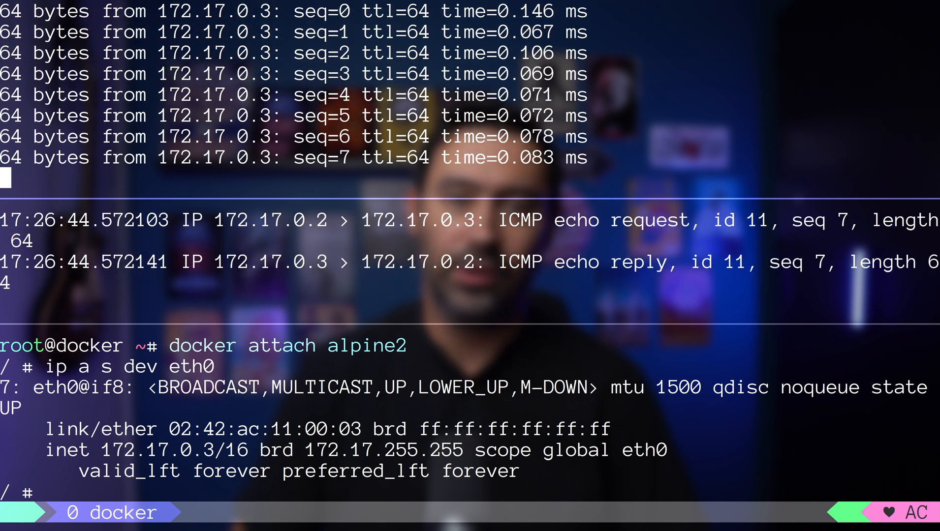
{"action": "key", "text": "ctrl+c"}
{"action": "type", "text": "lsns --type=net"}
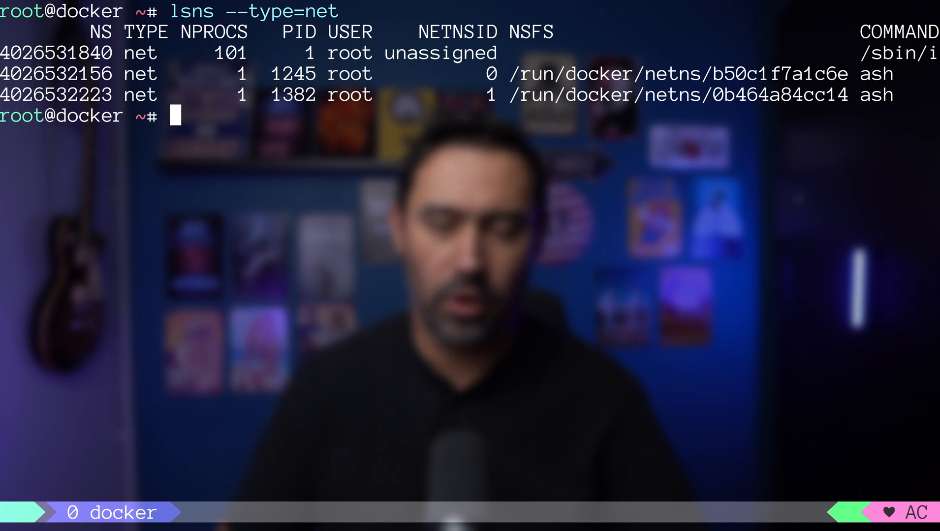
Enter process 1245's network namespace with nsenter, show its eth0 address, then inspect the bridge network's IPAM.
{"action": "type", "text": "nsenter -t 12540 -n"}
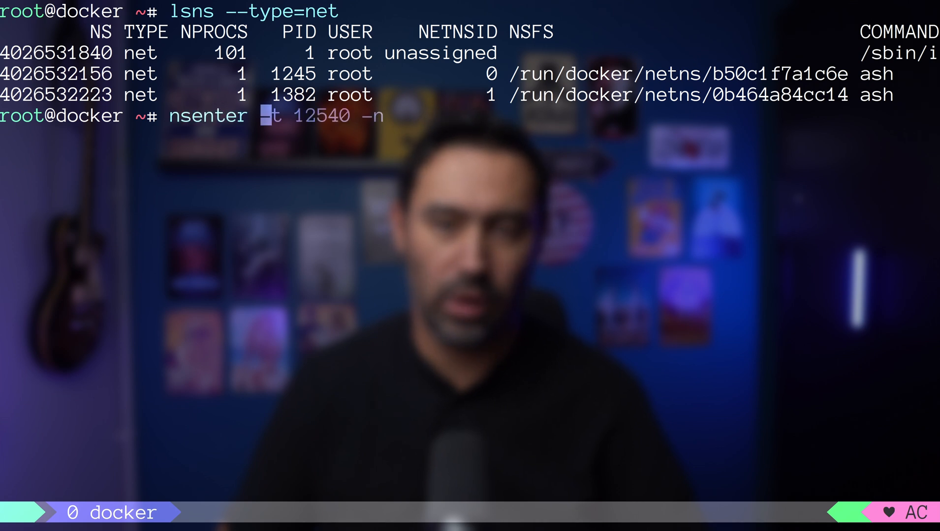
{"action": "type", "text": "1245 -n"}
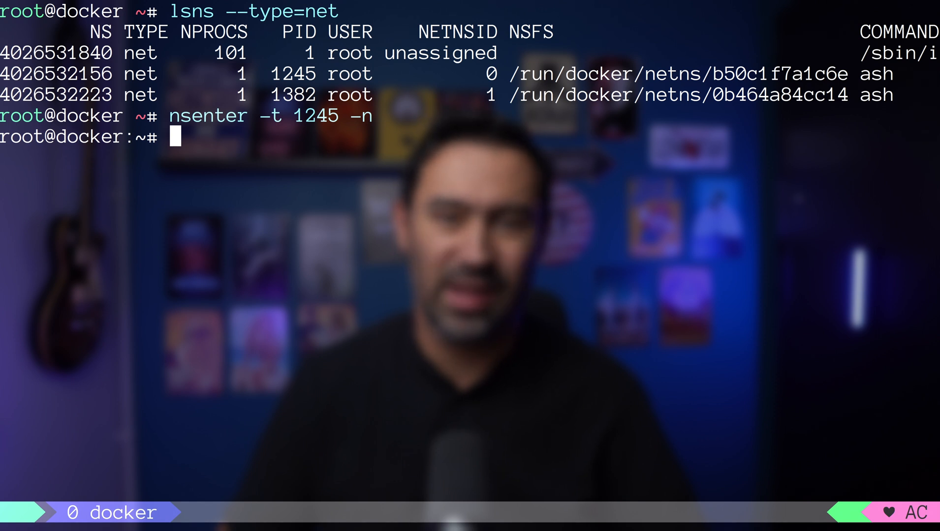
{"action": "type", "text": "ip a"}
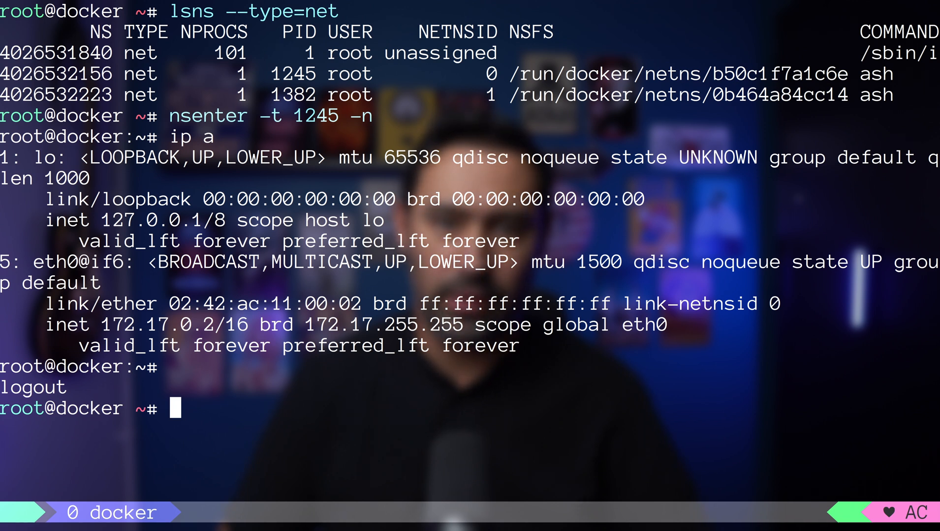
{"action": "type", "text": "docker network inspect bridge | jq '.[].IPAM'"}
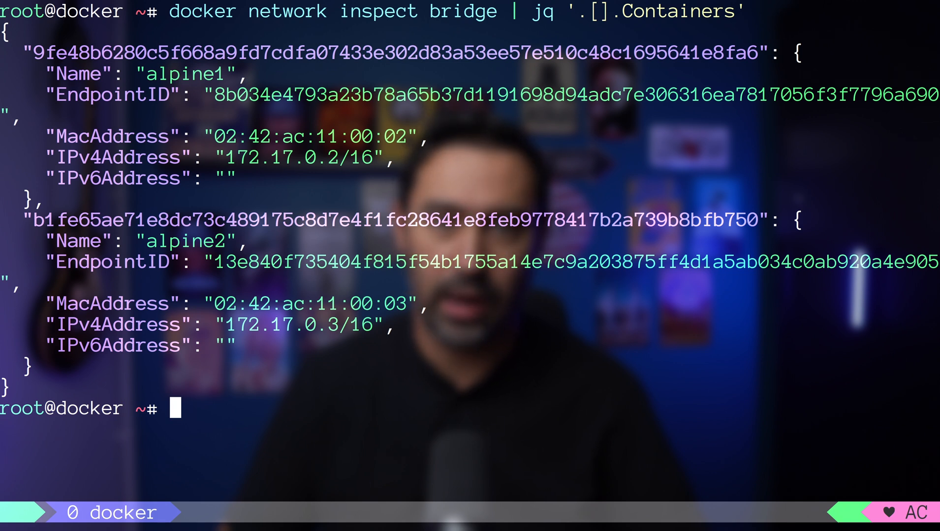
Re-list host interfaces, docker0's remaining veth and net namespaces, then attach to alpine1.
{"action": "type", "text": "ip -br a"}
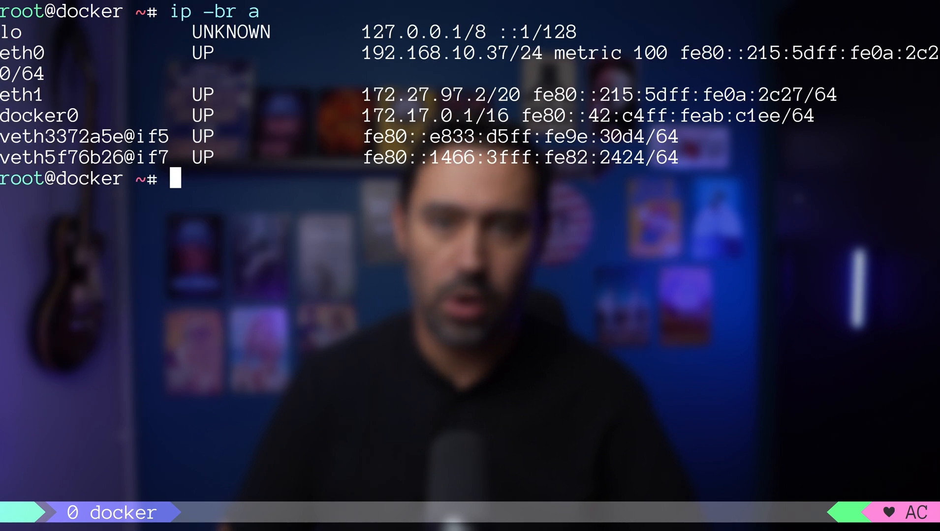
{"action": "type", "text": "brctl show"}
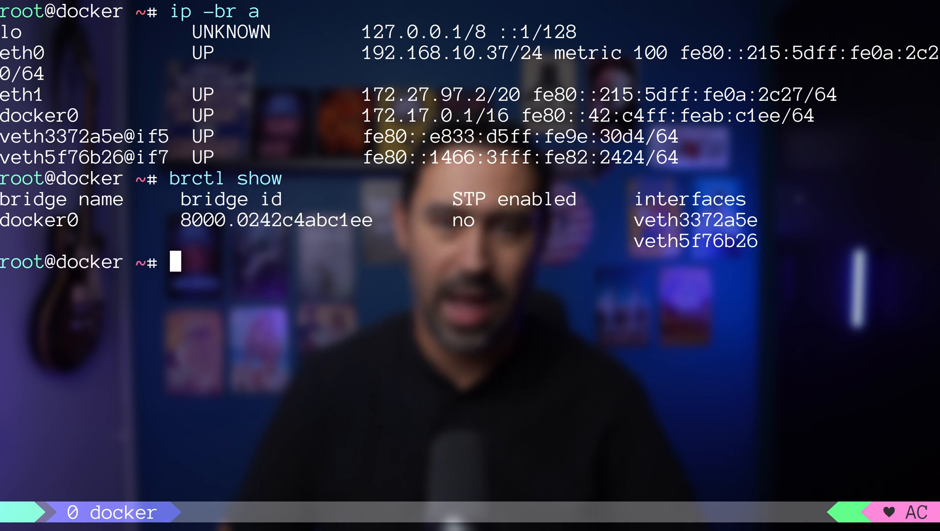
{"action": "type", "text": "lsns --type=net"}
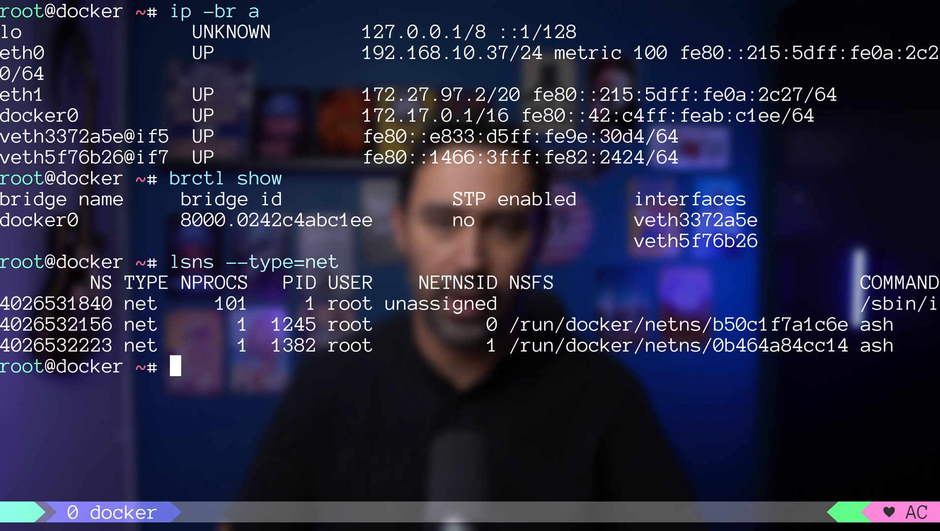
{"action": "type", "text": "docker attach alpine1"}
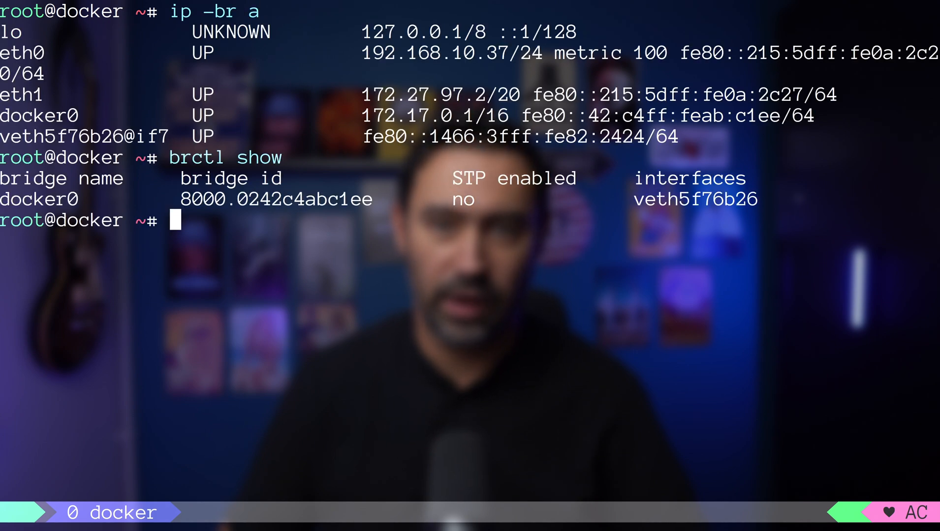
List the host's network namespaces with lsns --type=net.
{"action": "type", "text": "lsns --type=net"}
{"action": "type", "text": "docker network create --driver bridge myn"}
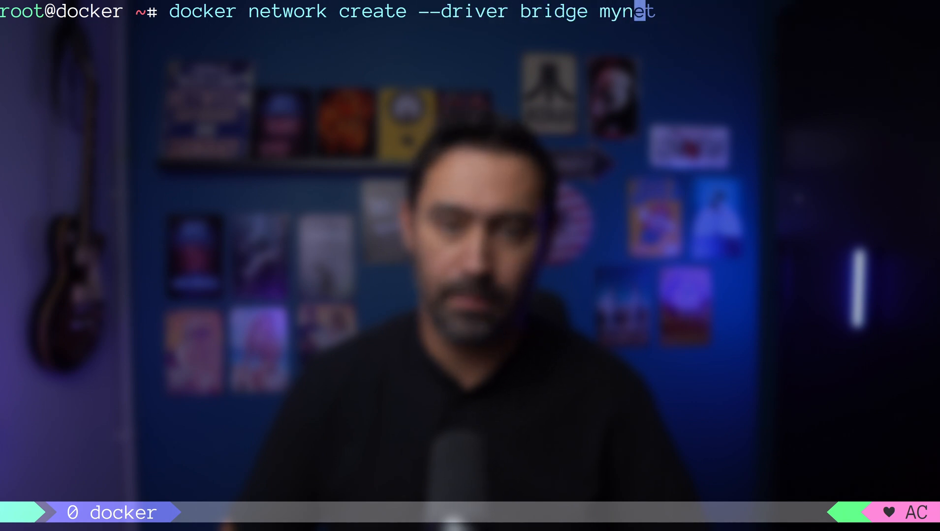
Create the mynet bridge network and confirm it in docker network ls, brctl show and the bridge IPAM output.
{"action": "key", "text": "Enter"}
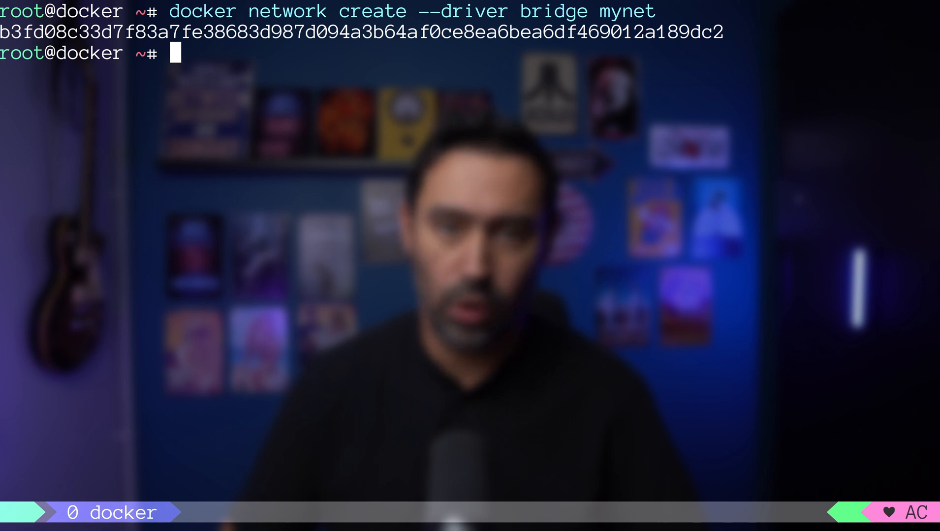
{"action": "type", "text": "docker network ls"}
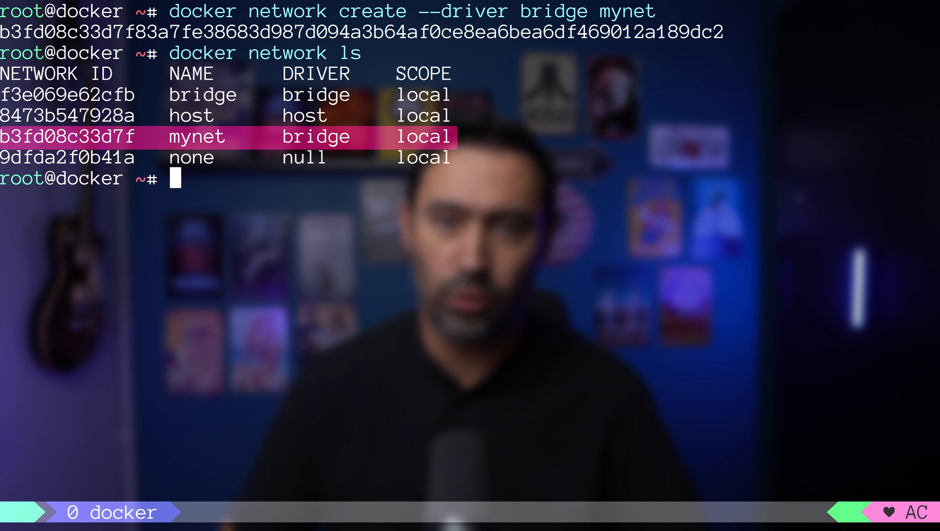
{"action": "type", "text": "brctl show"}
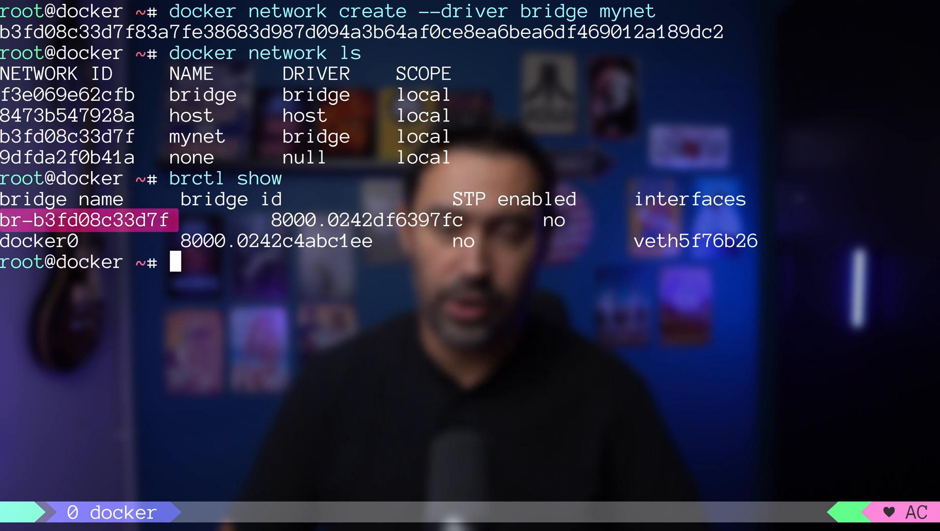
{"action": "type", "text": "docker network inspect bridge | jq '.[].IPAM'"}
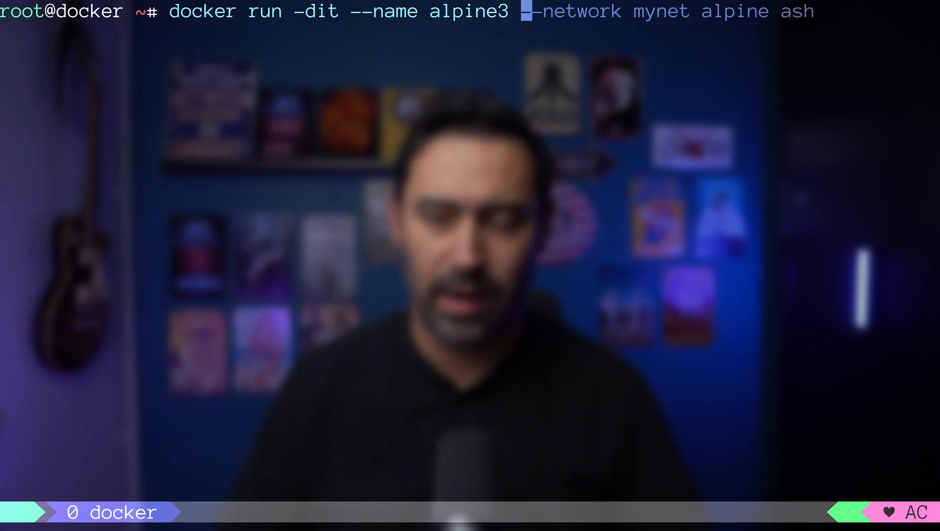
Launch alpine3 on mynet, attach a shell to it and ping alpine4 by name.
{"action": "type", "text": " --network mynet alpine ash"}
{"action": "key", "text": "Enter"}
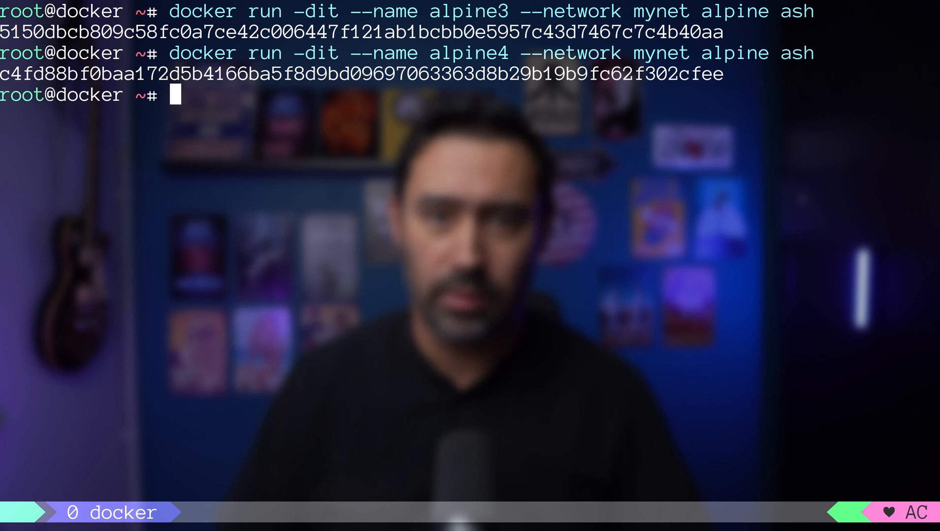
{"action": "type", "text": "docker attach alpine1"}
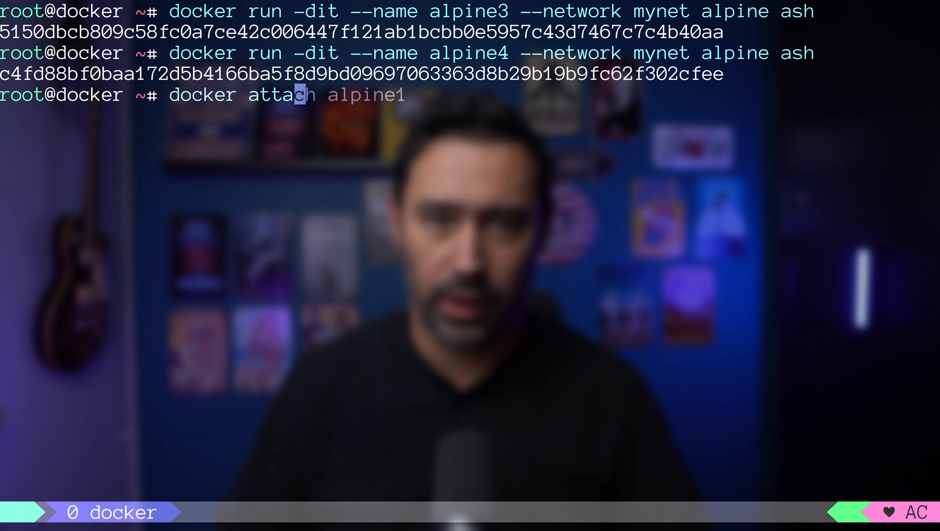
{"action": "key", "text": "Enter"}
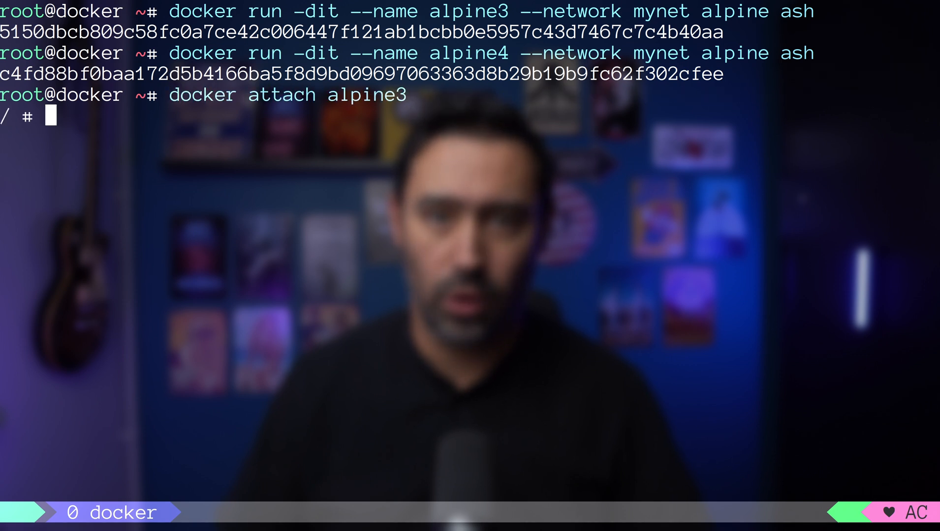
{"action": "type", "text": "ping alpine4"}
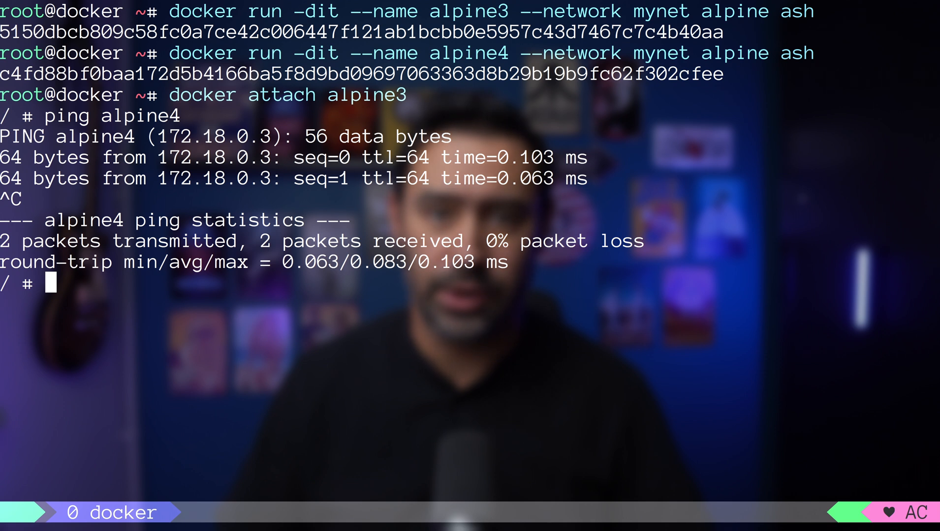
Show /etc/resolv.conf with nameserver 127.0.0.11, then begin attaching alpine2.
{"action": "type", "text": "cat /etc/resolv"}
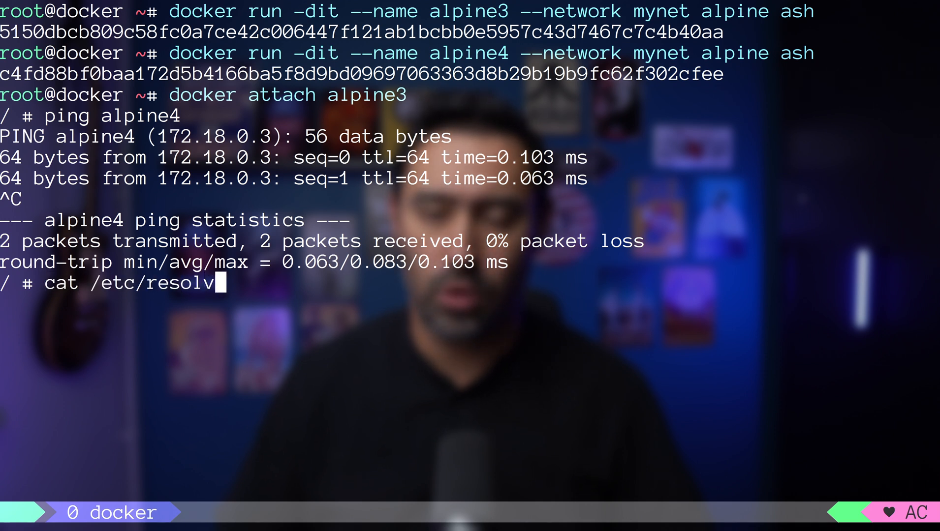
{"action": "key", "text": "Enter"}
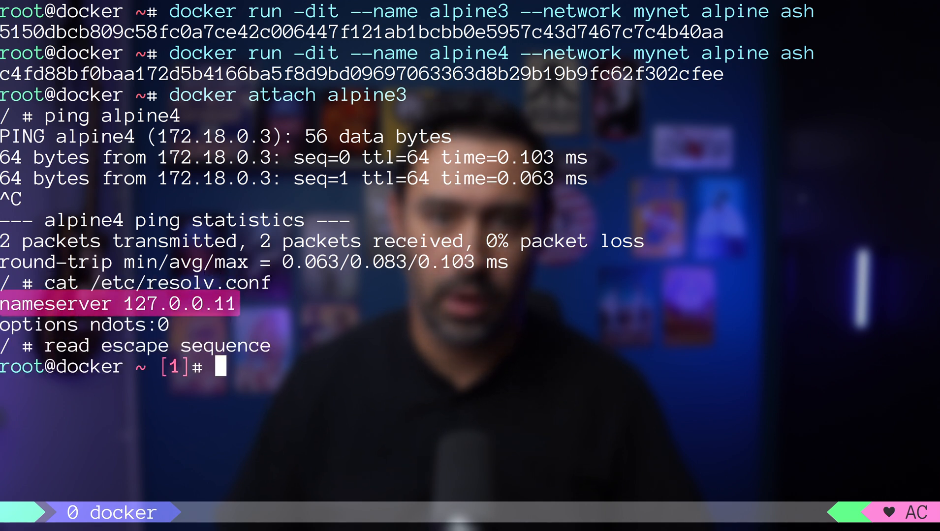
{"action": "type", "text": "docker attach alpine2"}
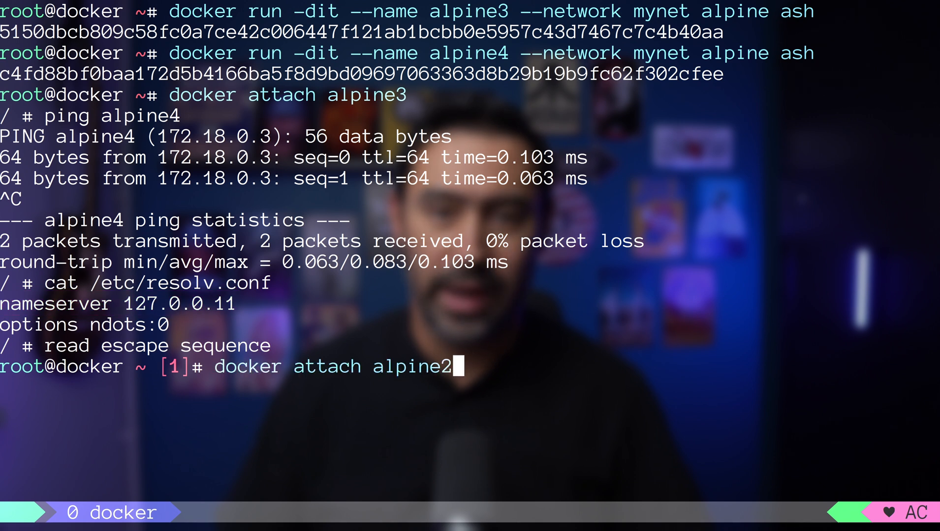
View the container's /etc/resolv.conf before clearing the screen back to the host prompt.
{"action": "type", "text": "cat /etc/resol"}
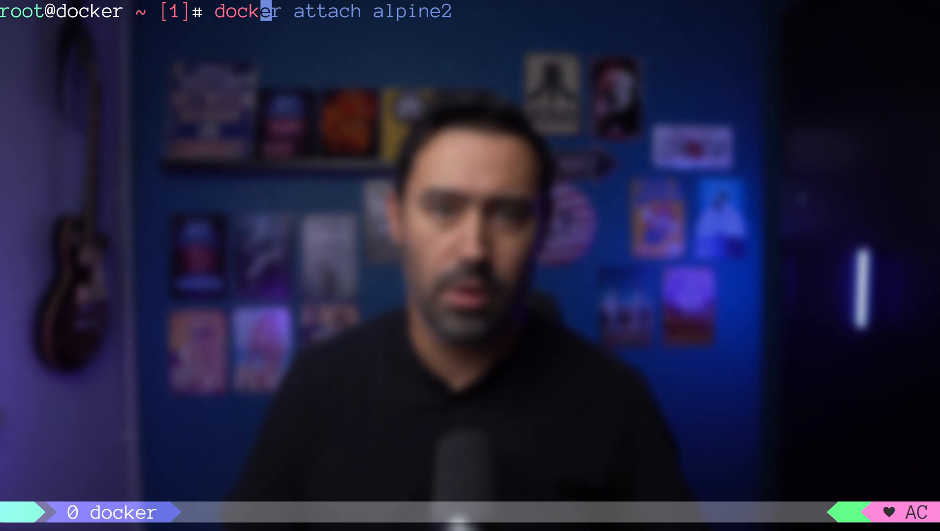
Create bridge network mynet2 with --subnet=192.168.5.0/24 and check its route with ip r.
{"action": "type", "text": "docker network create --driver bridge mynet"}
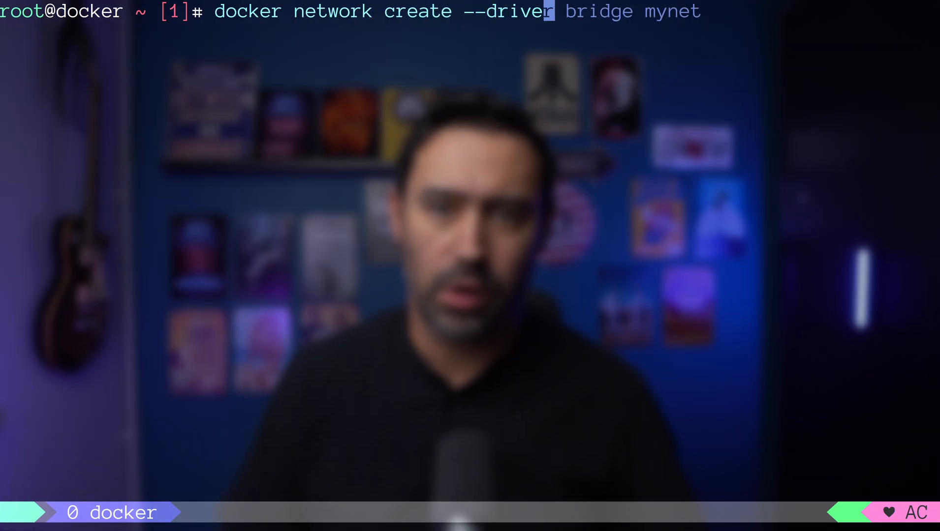
{"action": "type", "text": "--subnet=192.168.5.0/24 mynet2"}
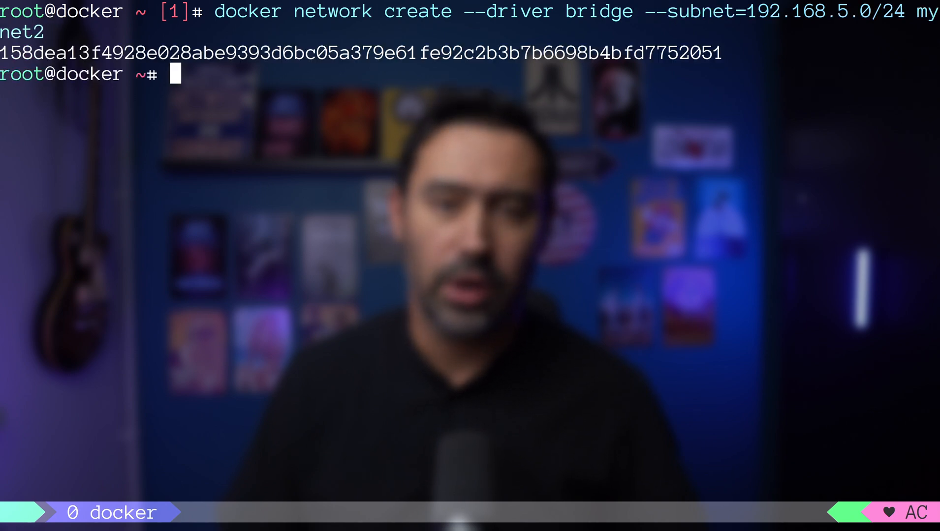
{"action": "type", "text": "ip r"}
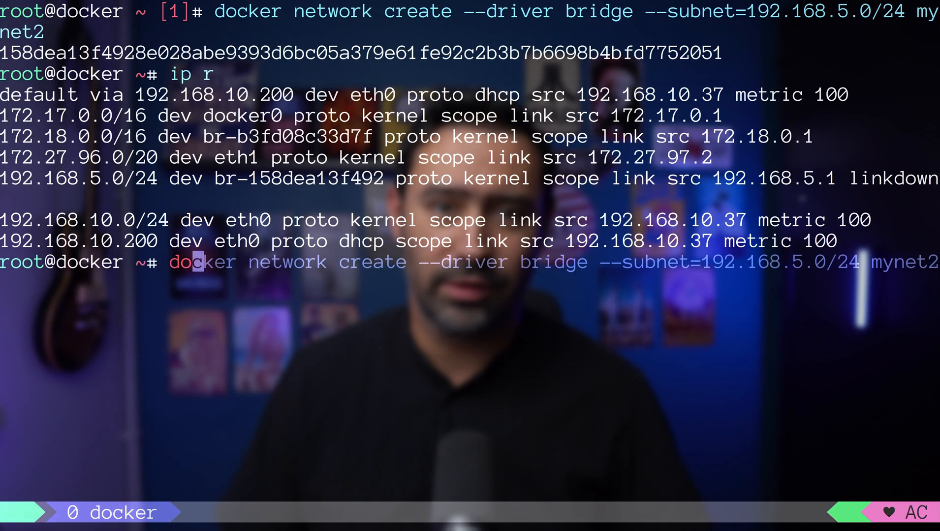
List the Docker networks and run a detached alpine container with ash on the user-defined network.
{"action": "type", "text": "docker network ls"}
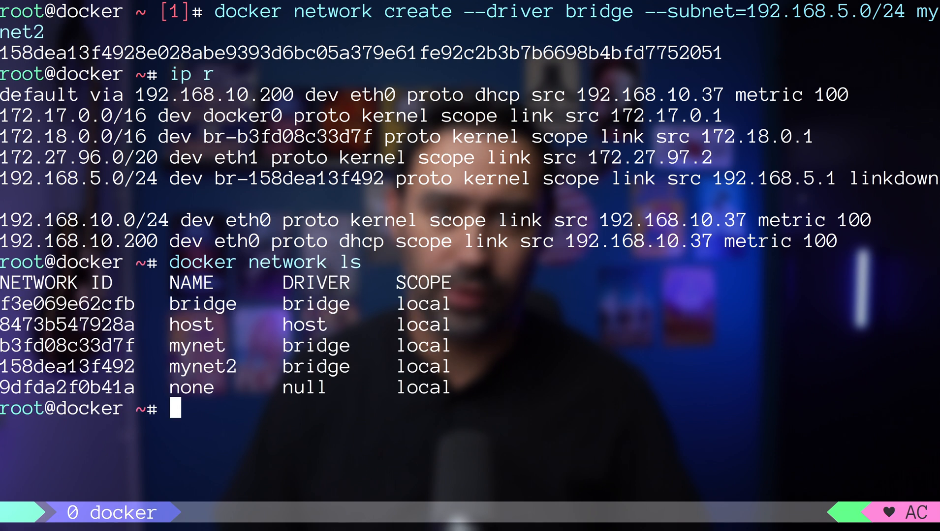
{"action": "type", "text": "docker run -dit --name alpine4 --network mynet alpine ash"}
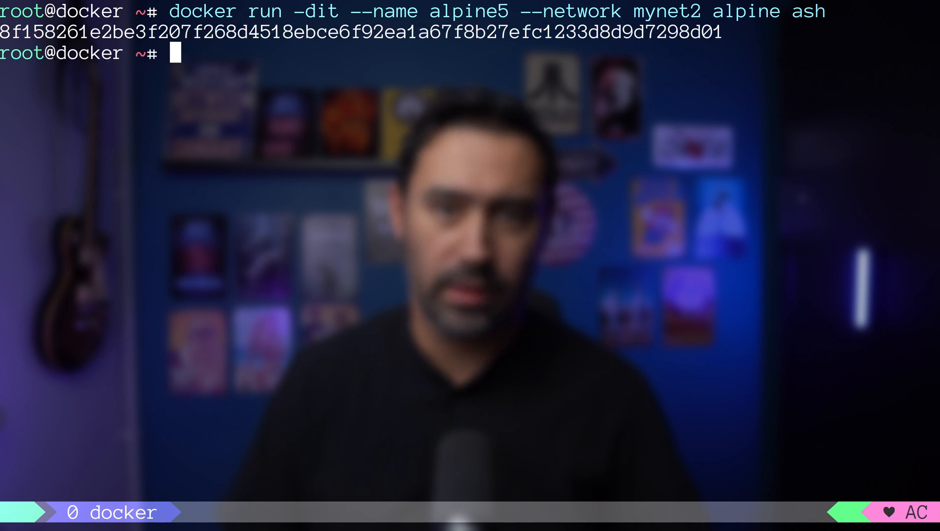
Connect alpine4 to mynet2 as a second network, then attach to alpine2.
{"action": "type", "text": "docker network connect mynet2 alpine4"}
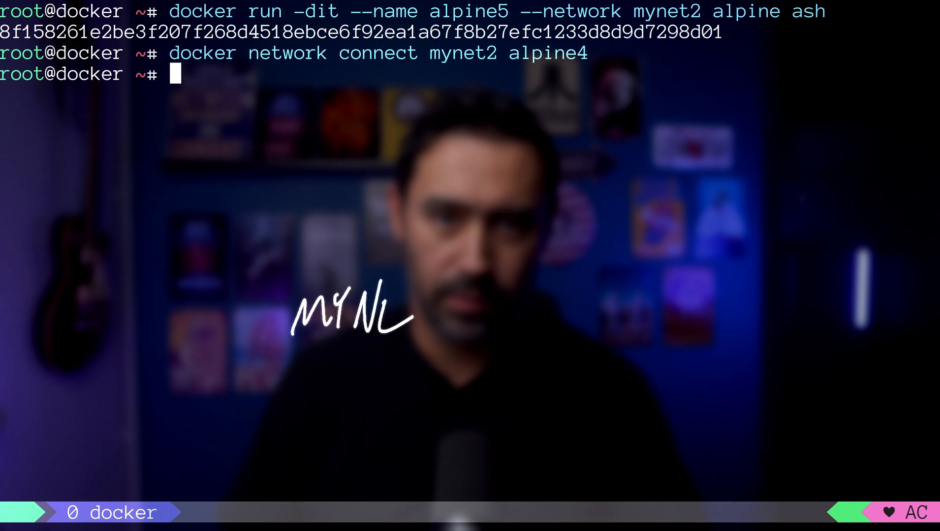
{"action": "type", "text": "docker attach alpine2"}
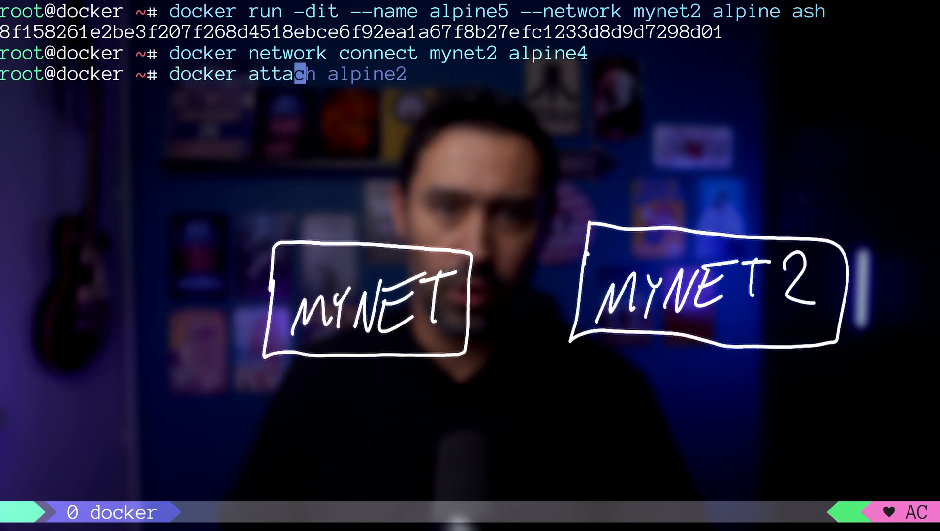